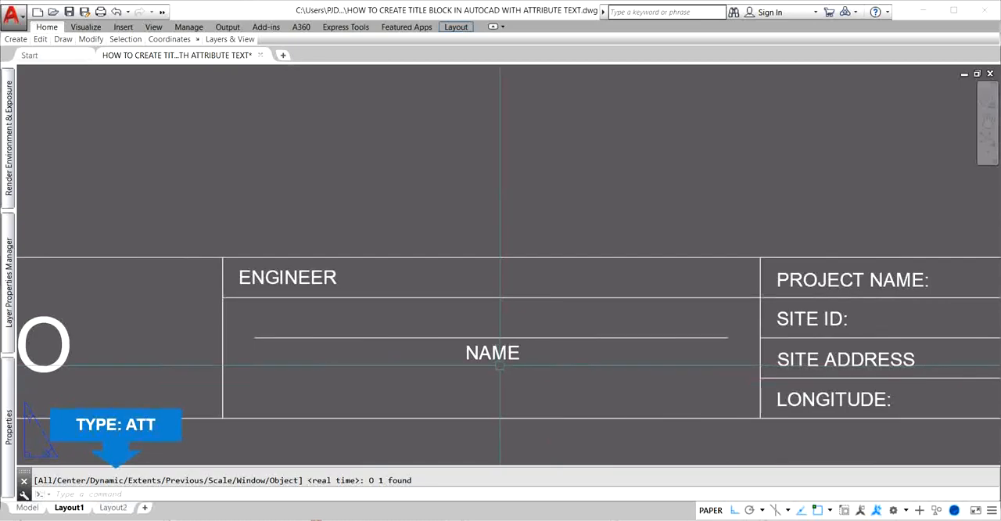
Define a NAME attribute via ATT and place it above the NAME line in the Engineer box.
text(ATT)
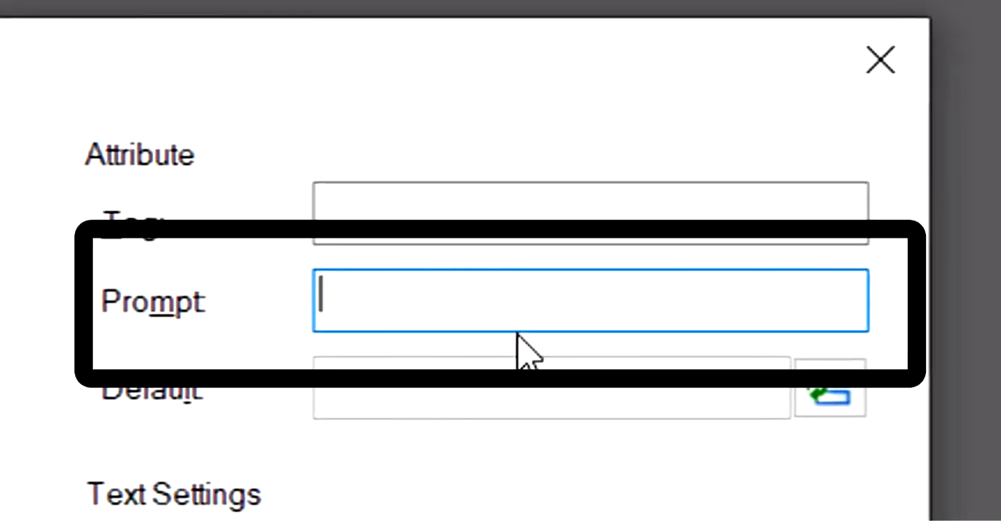
text(NALE)
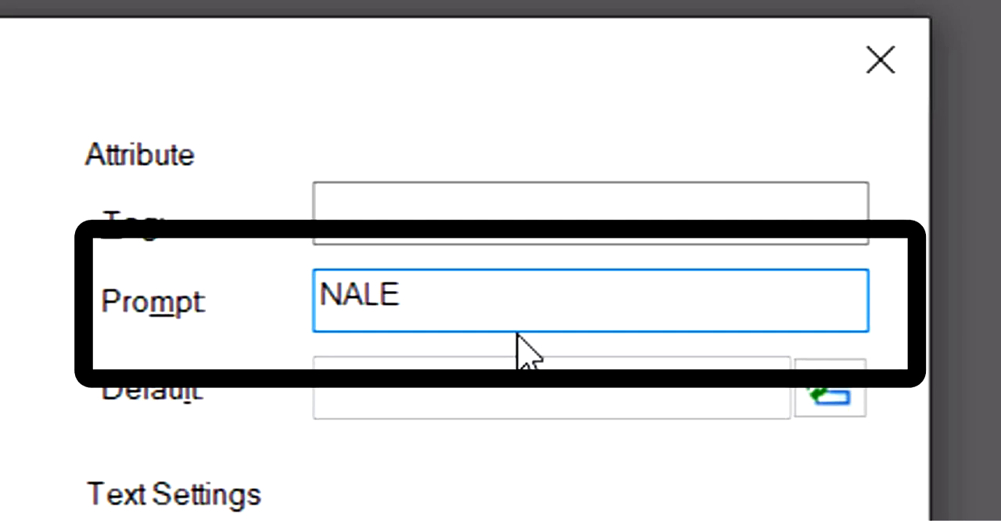
text(NAME OF ENGINEER)
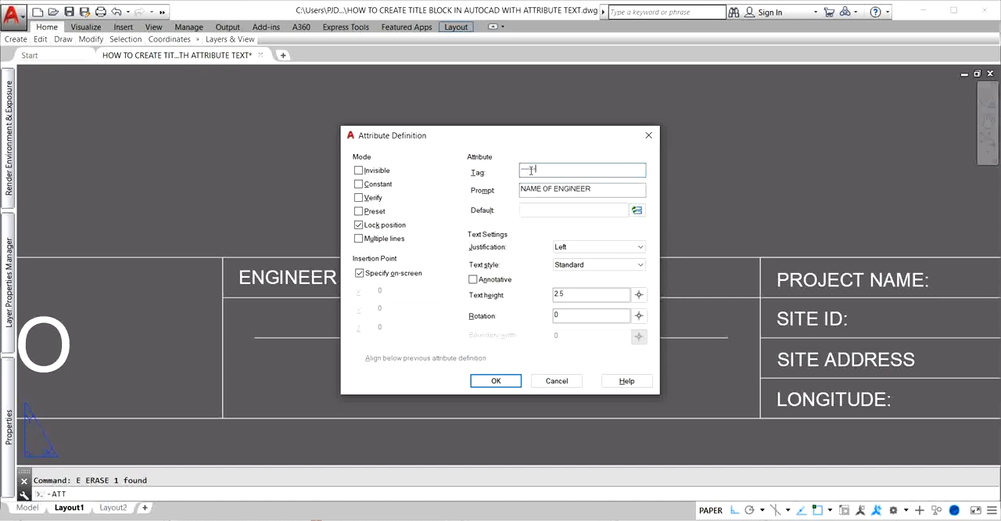
click(494, 380)
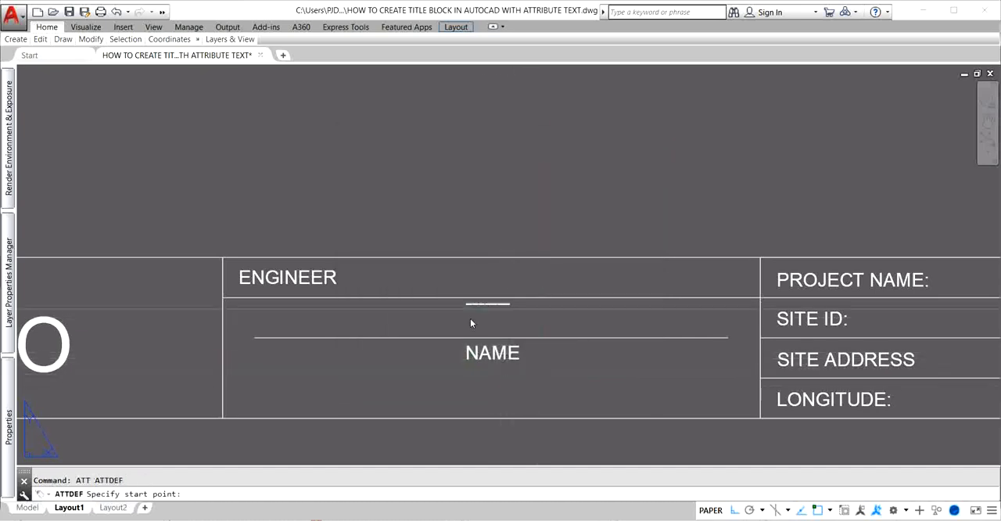
click(489, 337)
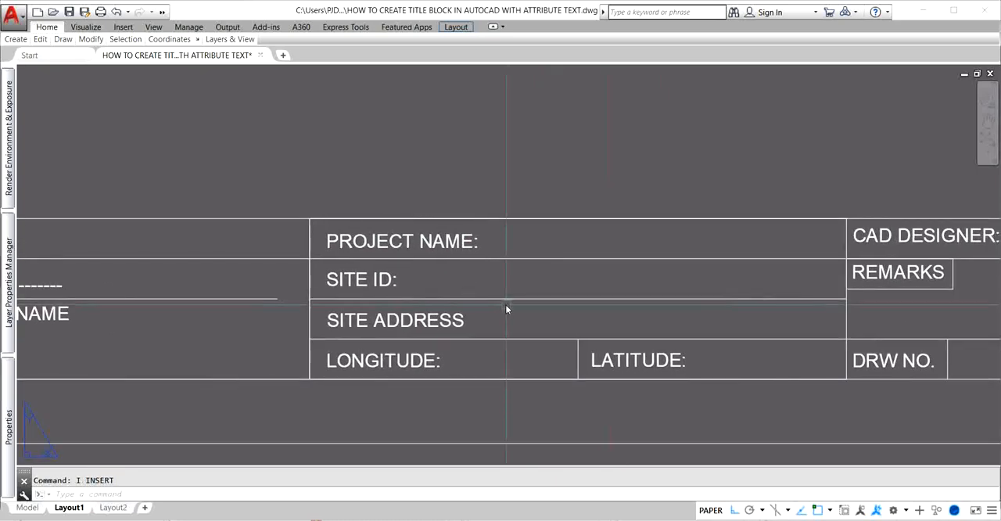
Define a PROJECT attribute with prompt PRO. beside its label, then begin the next field's attribute.
text(ATT)
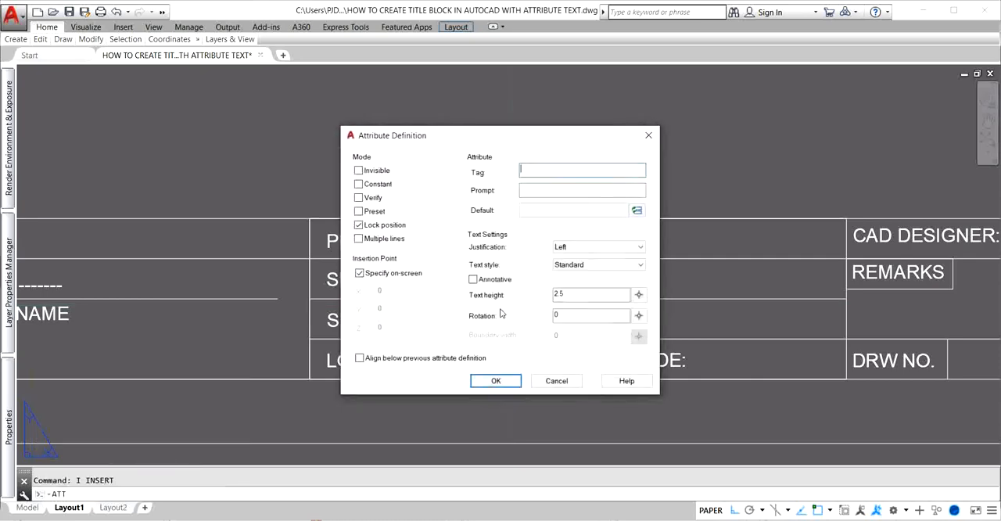
mouse_move(516, 213)
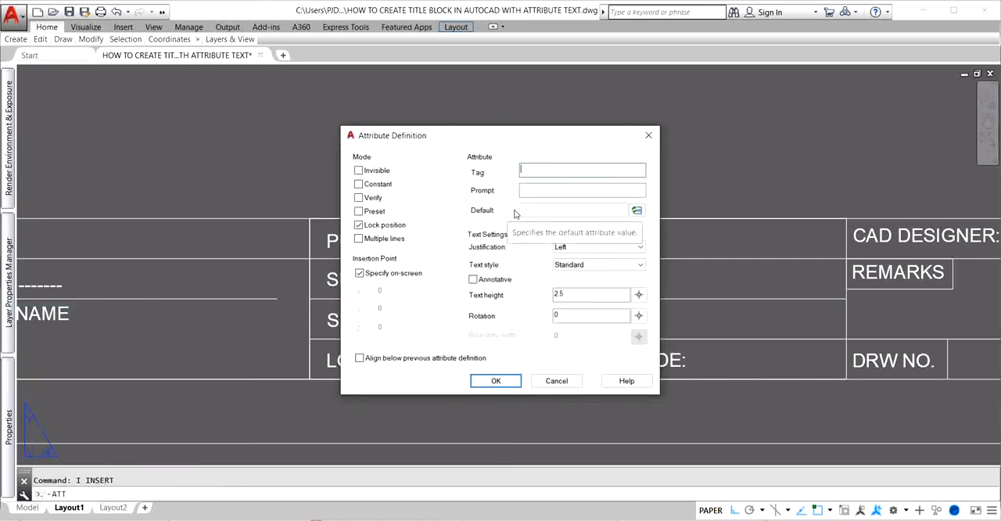
mouse_move(541, 207)
text(-------)
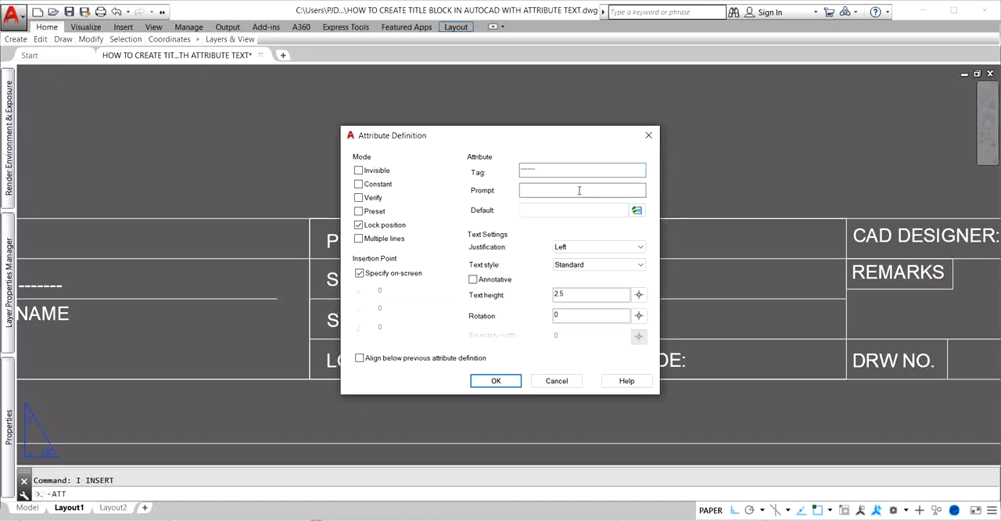
click(582, 191)
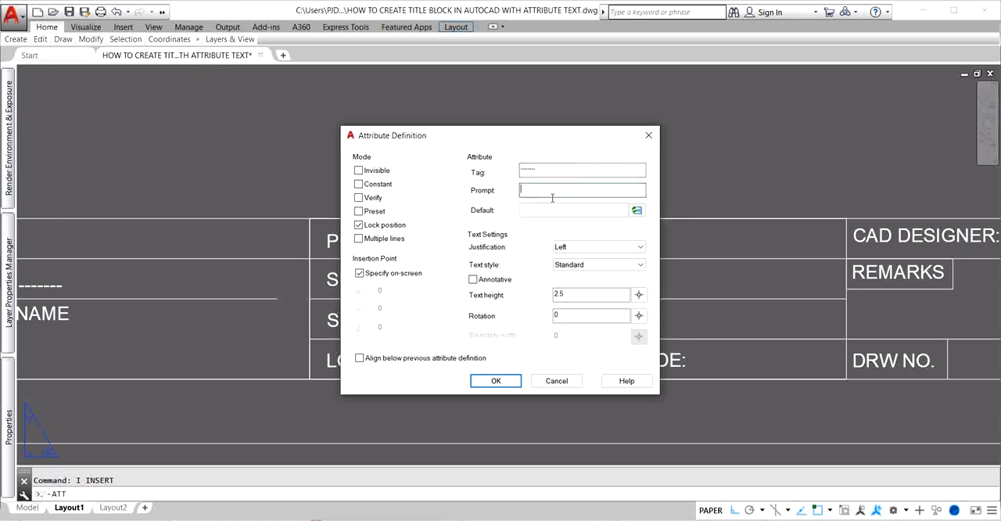
text(PRO.)
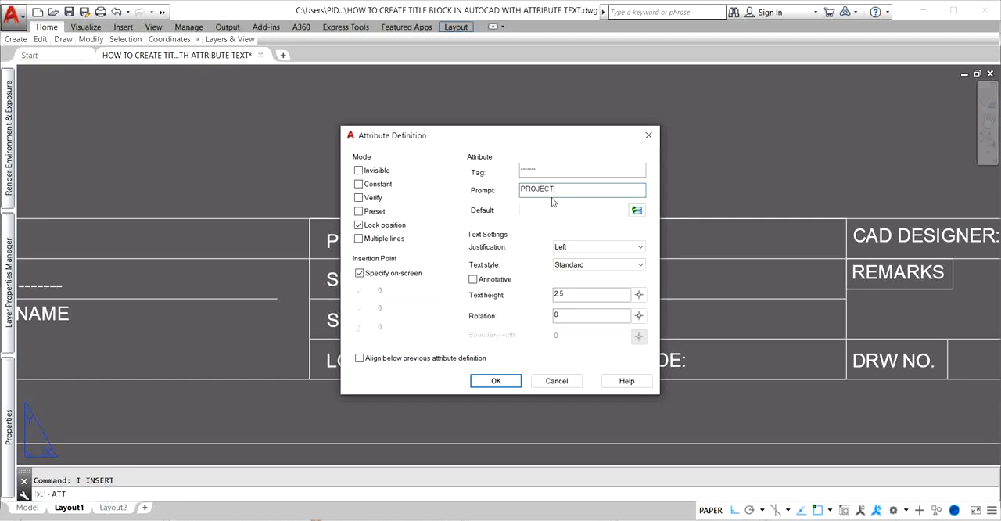
click(495, 380)
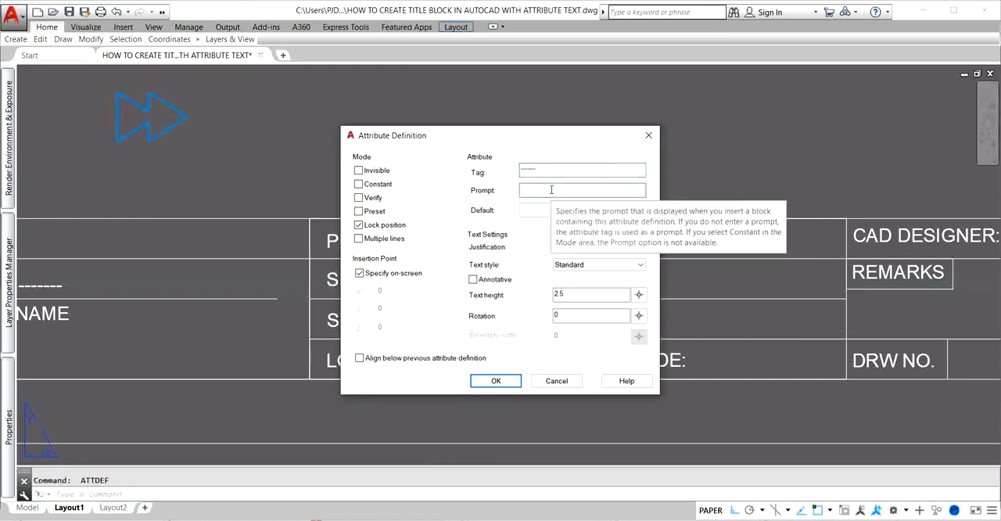
click(494, 380)
text(ATT)
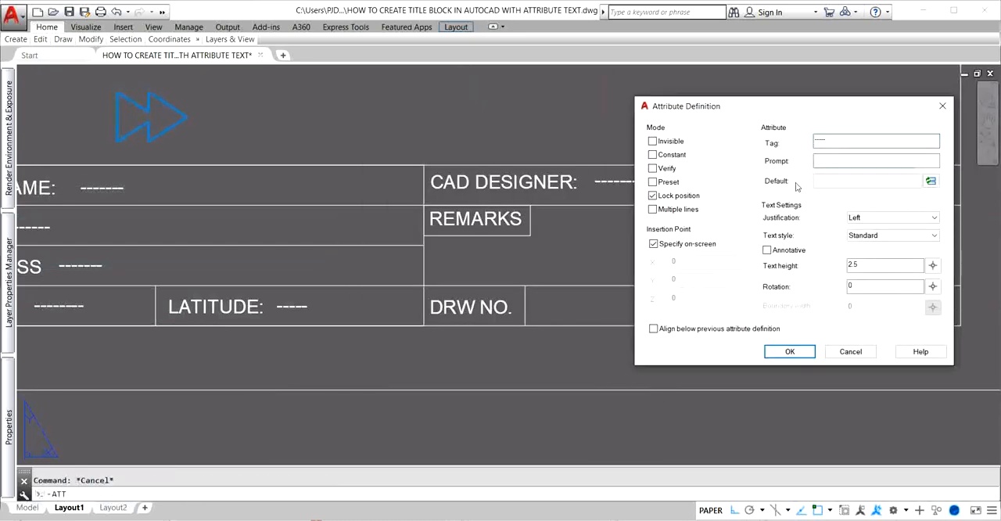
click(788, 350)
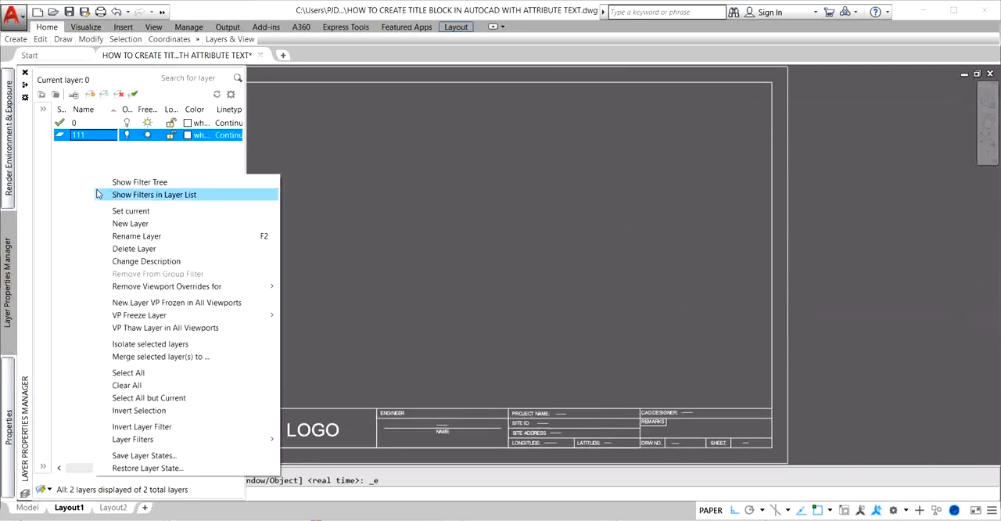
mouse_move(131, 223)
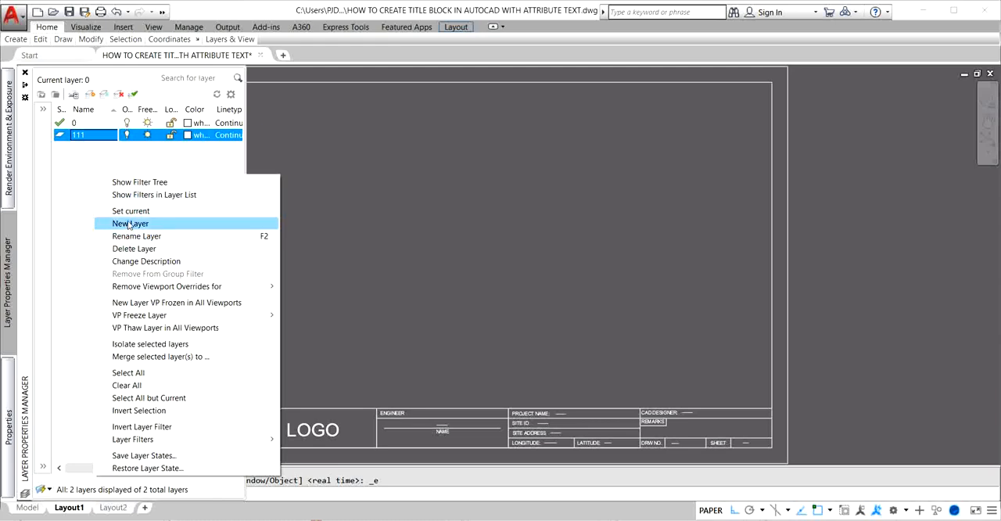
Create a third layer named DEFPOINTS in the Layer Properties Manager.
click(130, 222)
text(DEFP)
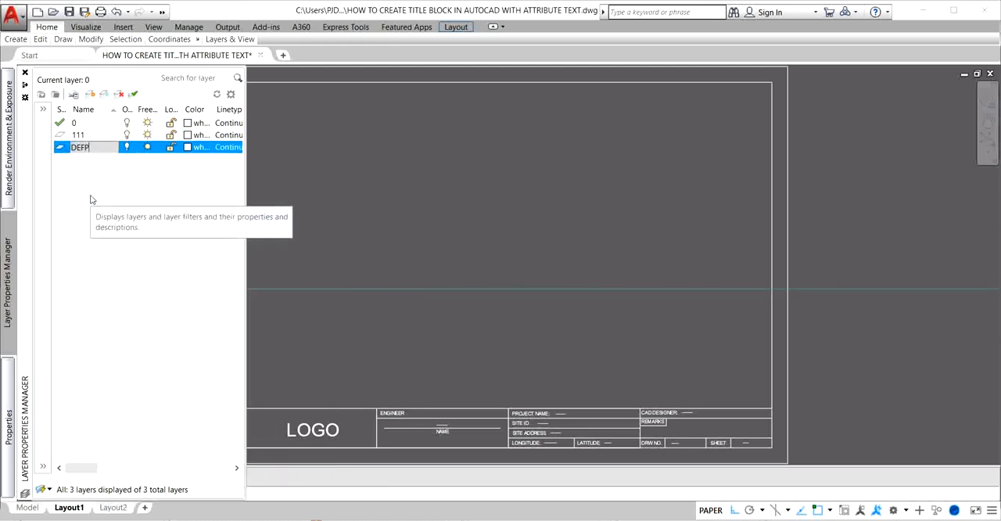
text(OINTS)
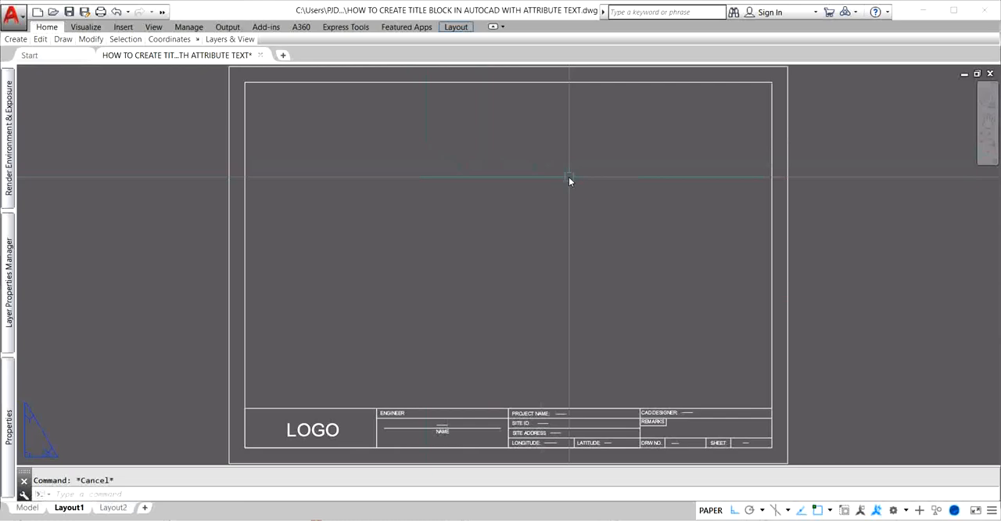
Close the layer palette so the outer border shows as a green frame, and start the block command.
click(567, 178)
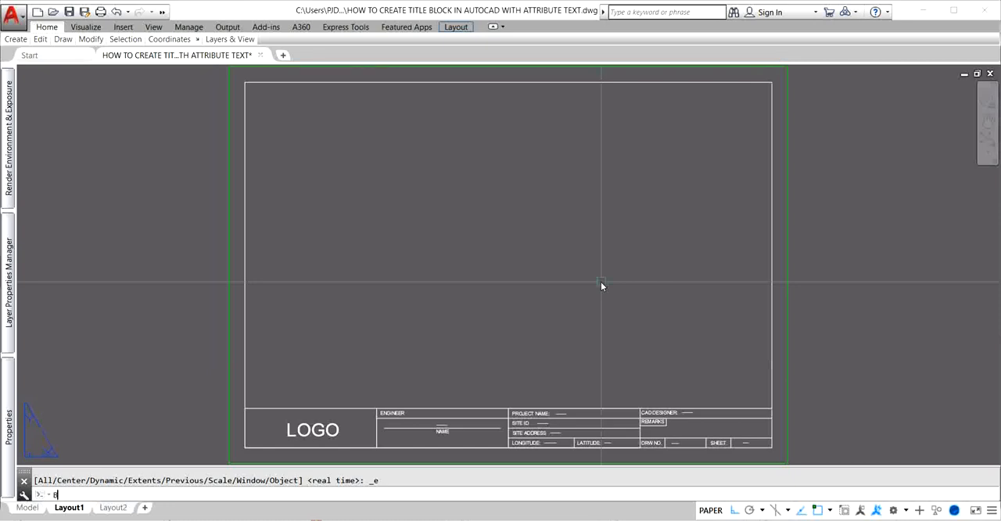
text(B)
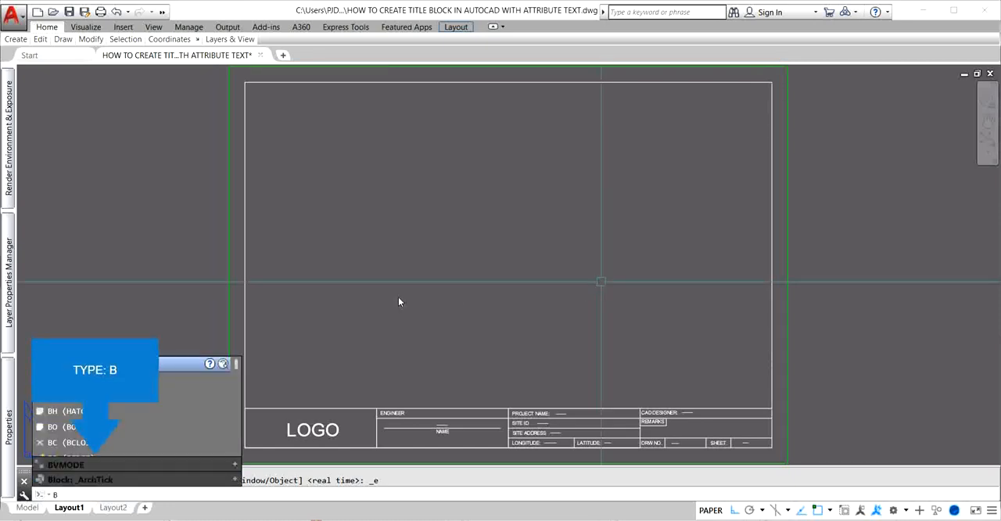
Name the block TITLE BLOCK and window-select the sheet's 40 objects for it.
key(Enter)
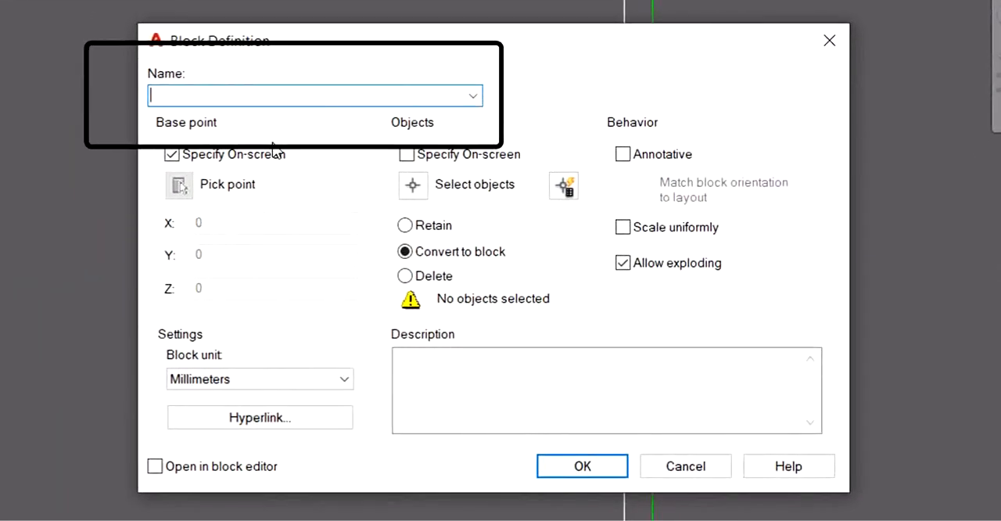
text(T)
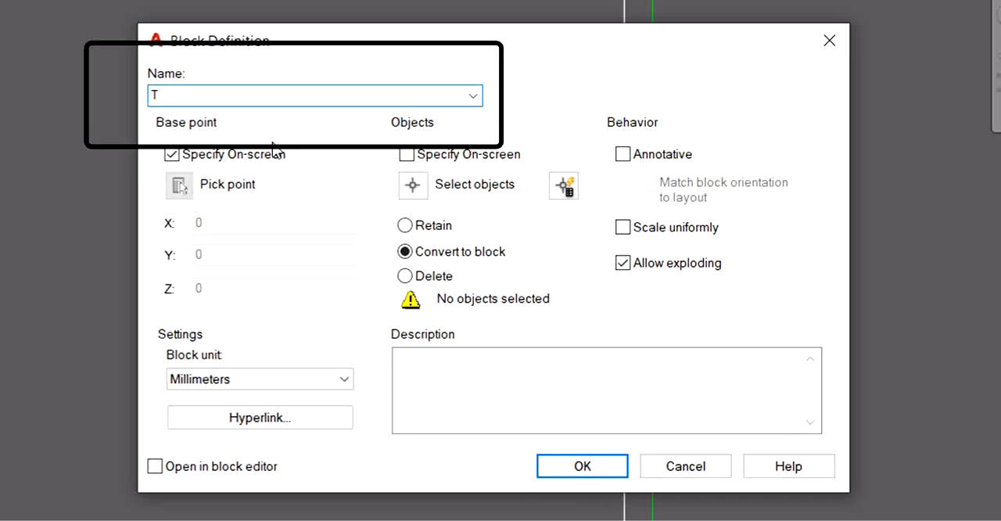
text(ITLE)
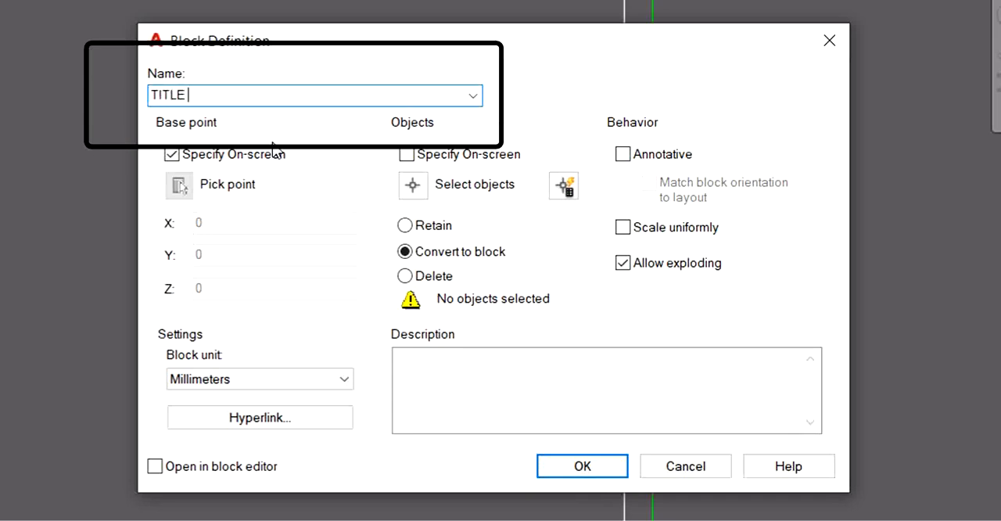
text(BLOCK)
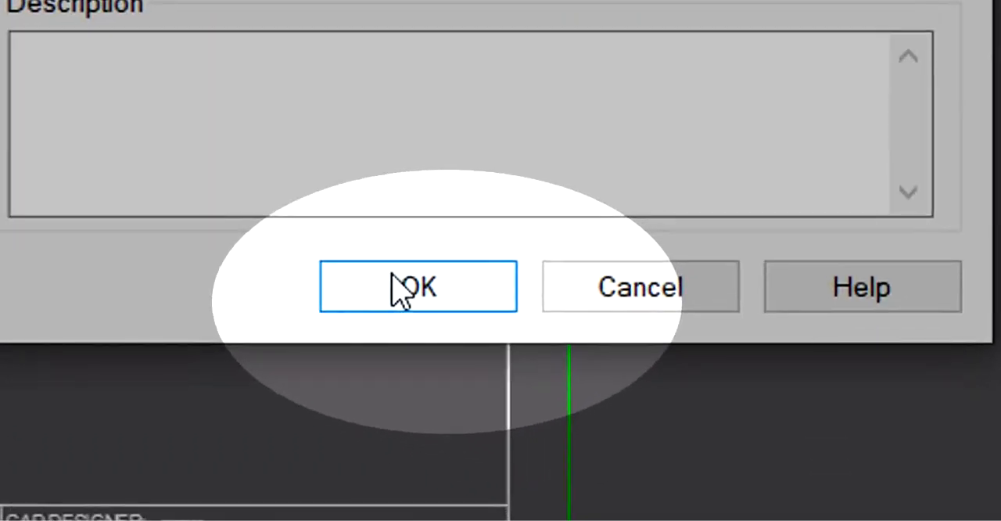
click(416, 286)
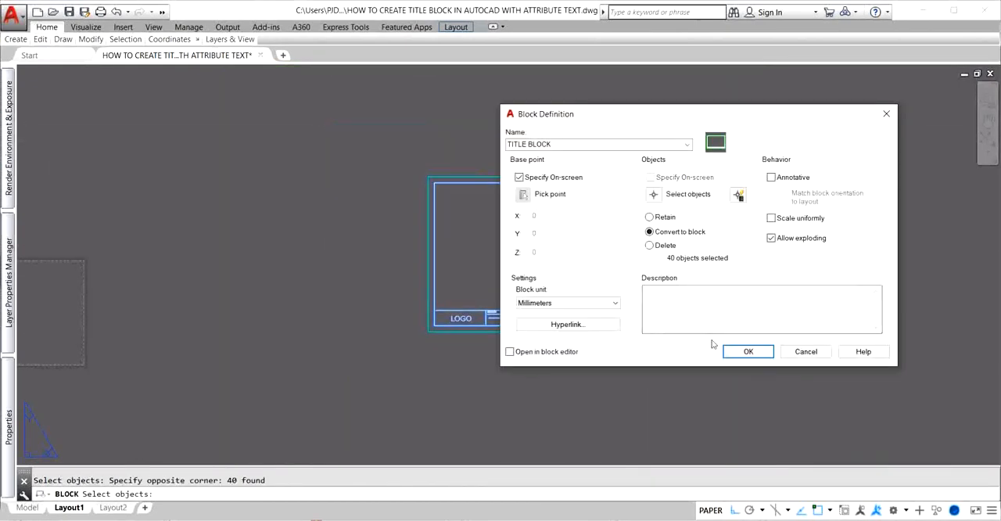
click(748, 350)
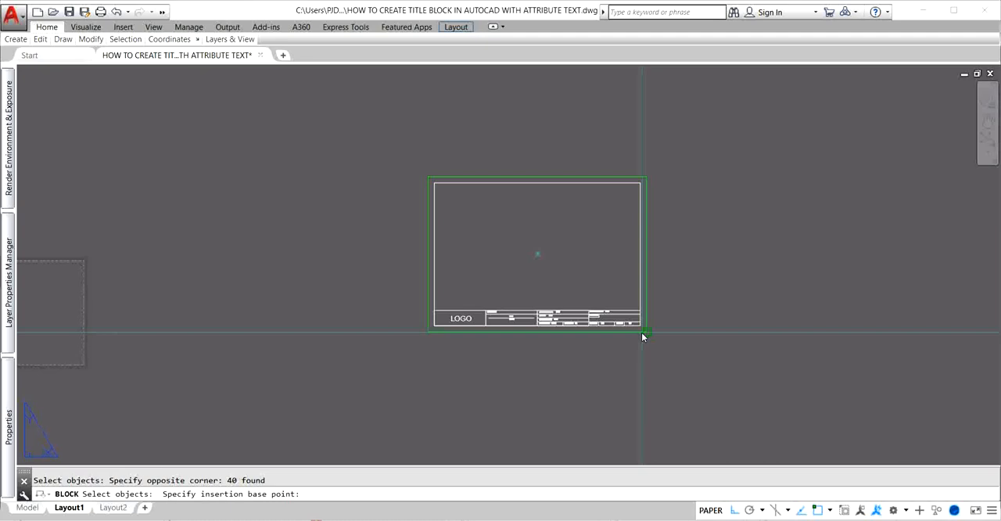
click(537, 254)
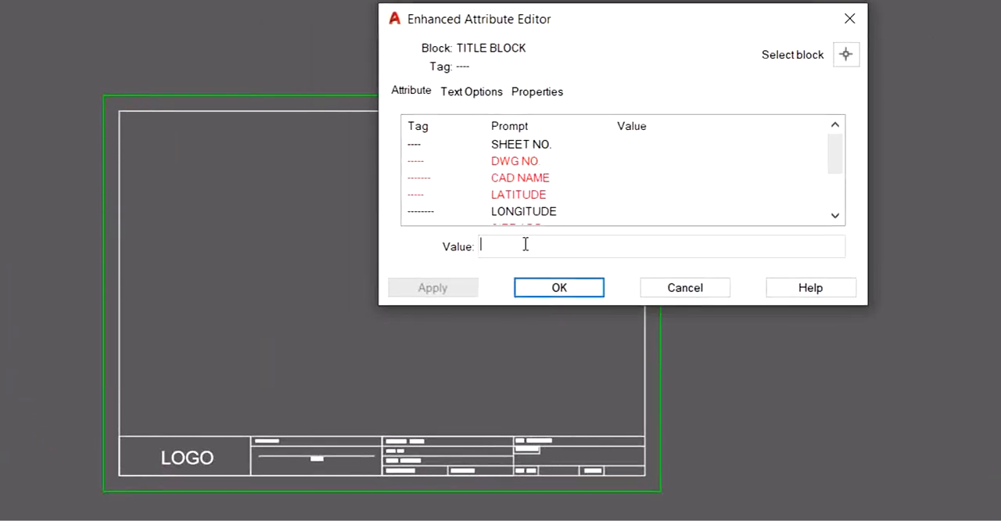
Enter 01 OF 10 as the SHEET NO. value and apply it.
text(0)
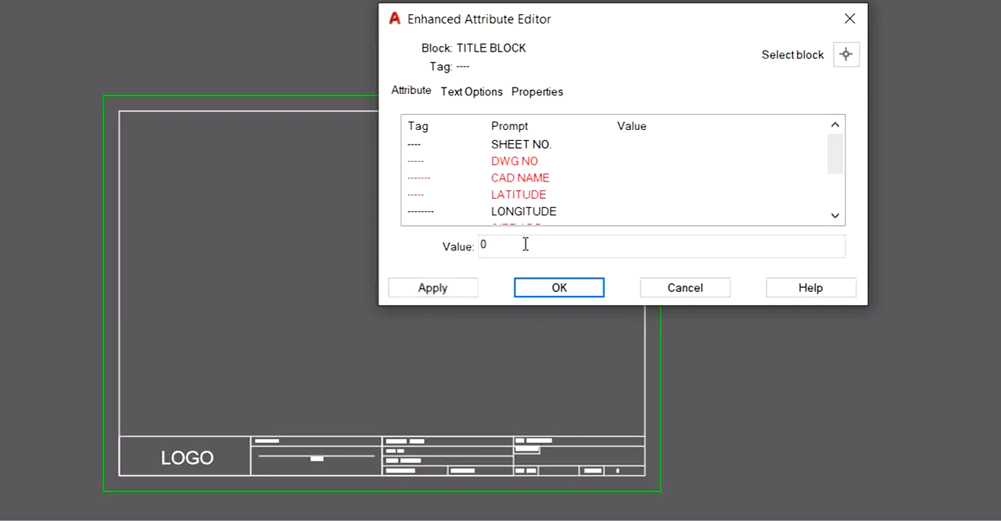
text(01 OF)
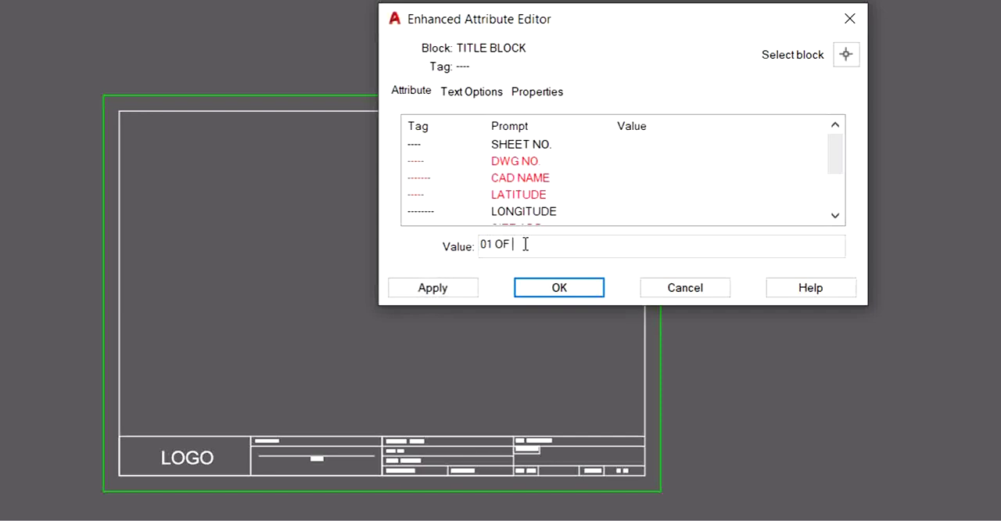
text(10)
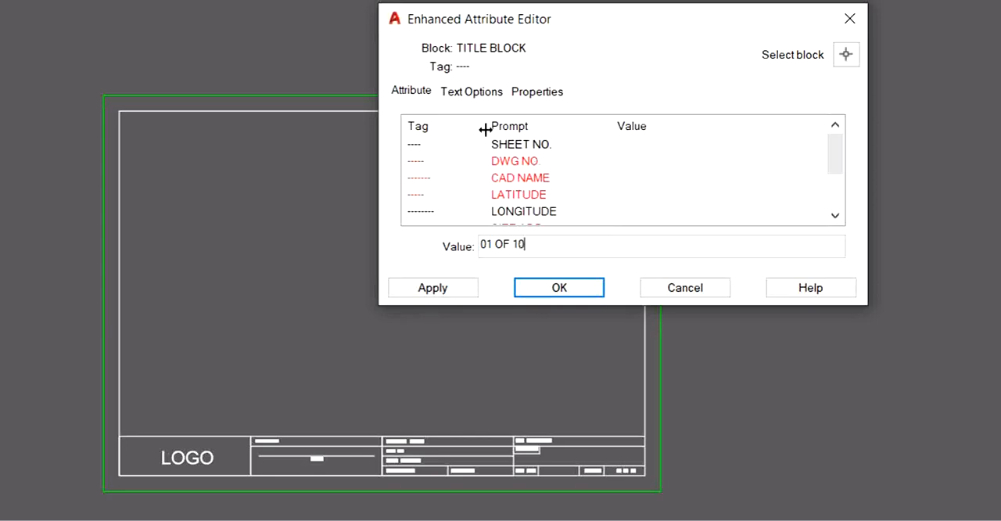
click(558, 288)
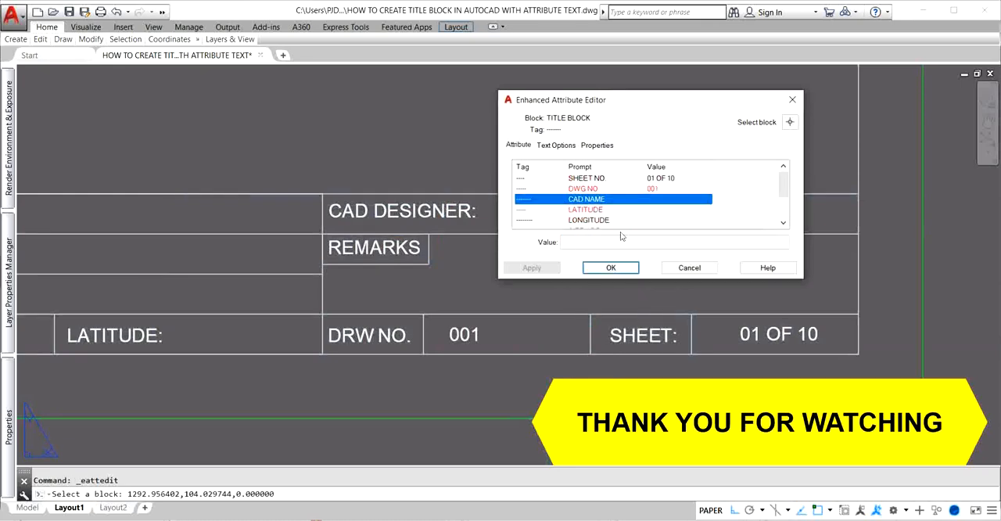
Select the next attribute tag and enter 16.0245 as its coordinate value.
click(610, 267)
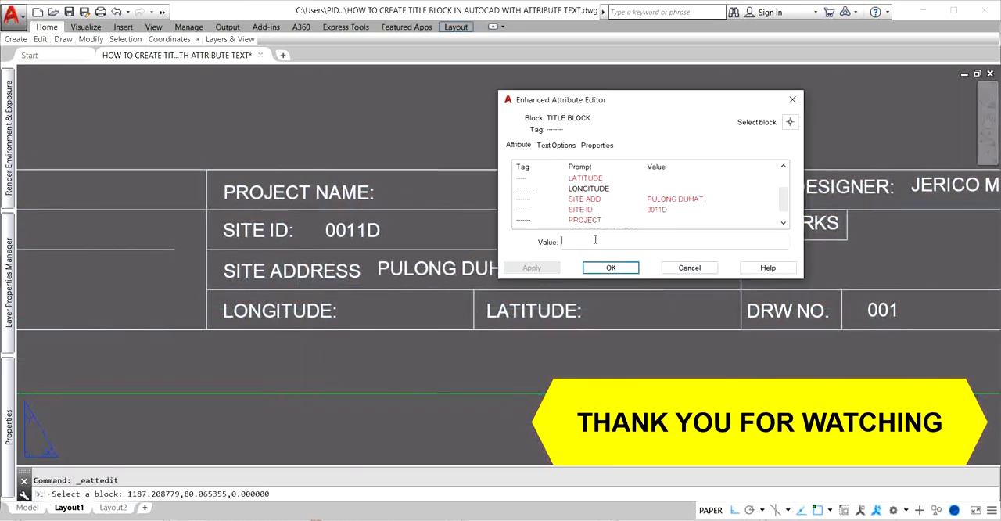
text(16.0245)
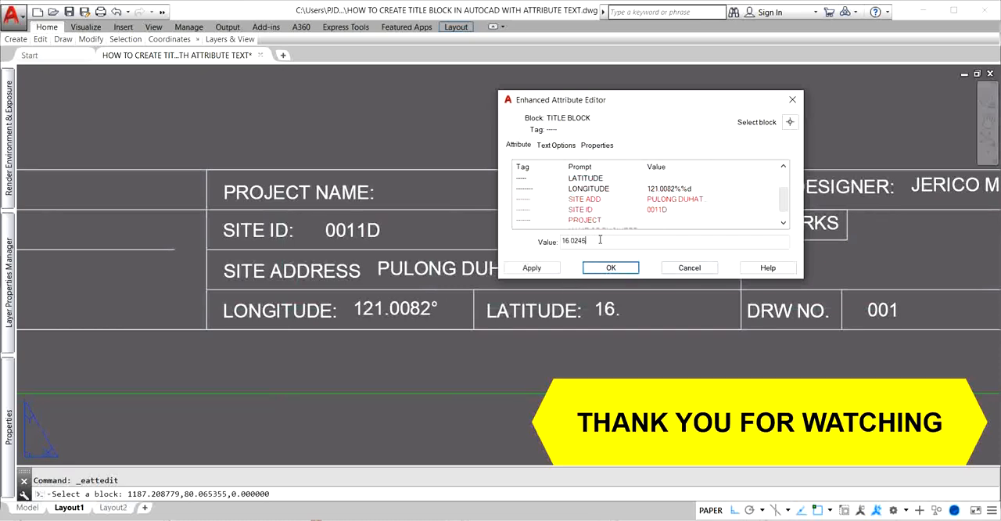